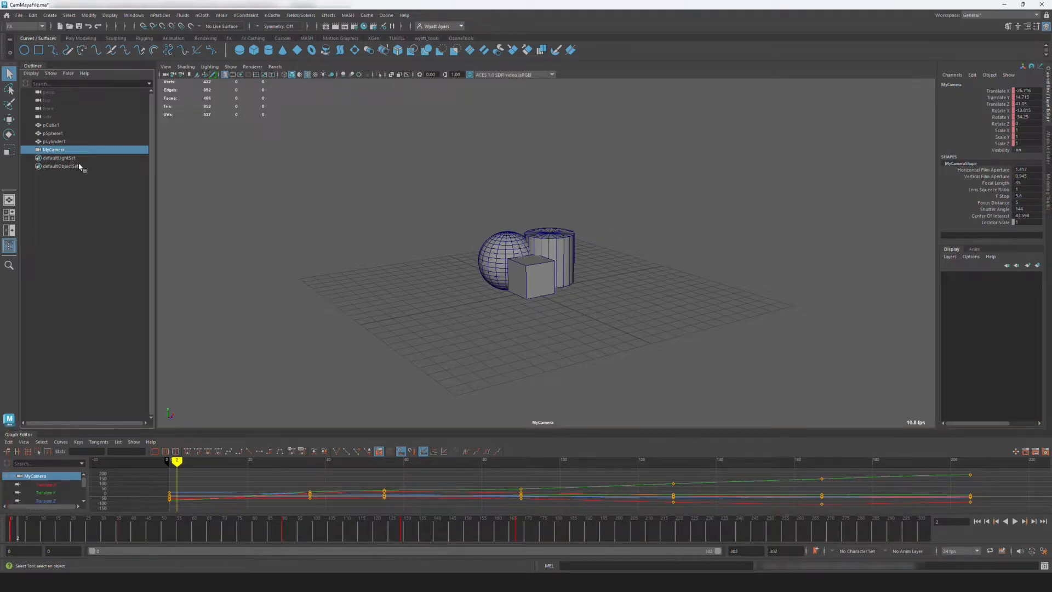
Step: Reach Maya's file commands so the selected MyCamera can be exported
click(20, 14)
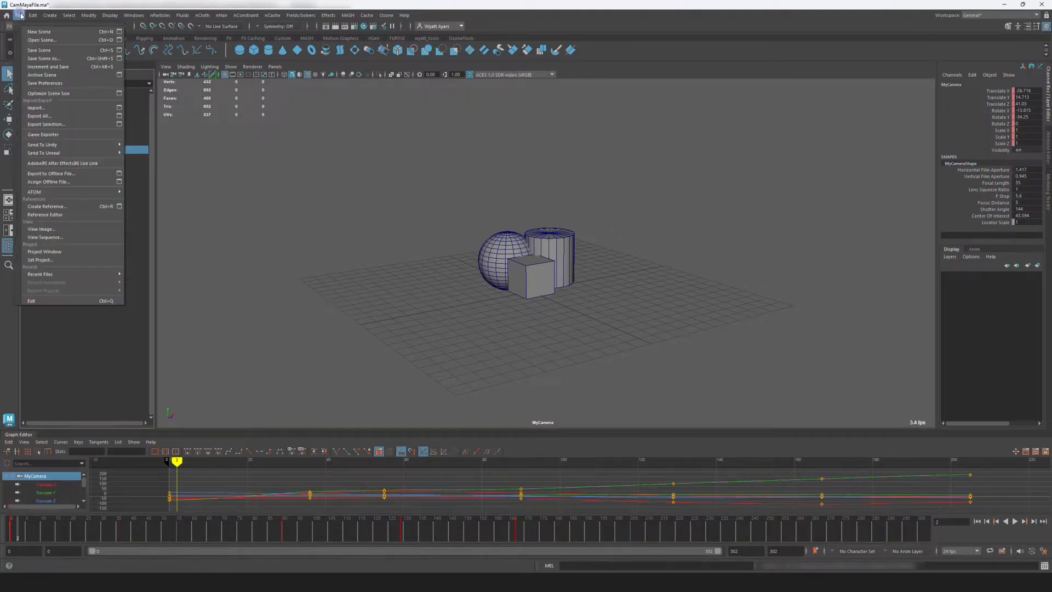
Step: Export the selected camera with FBX 2020 options to a file named CamTest
click(46, 124)
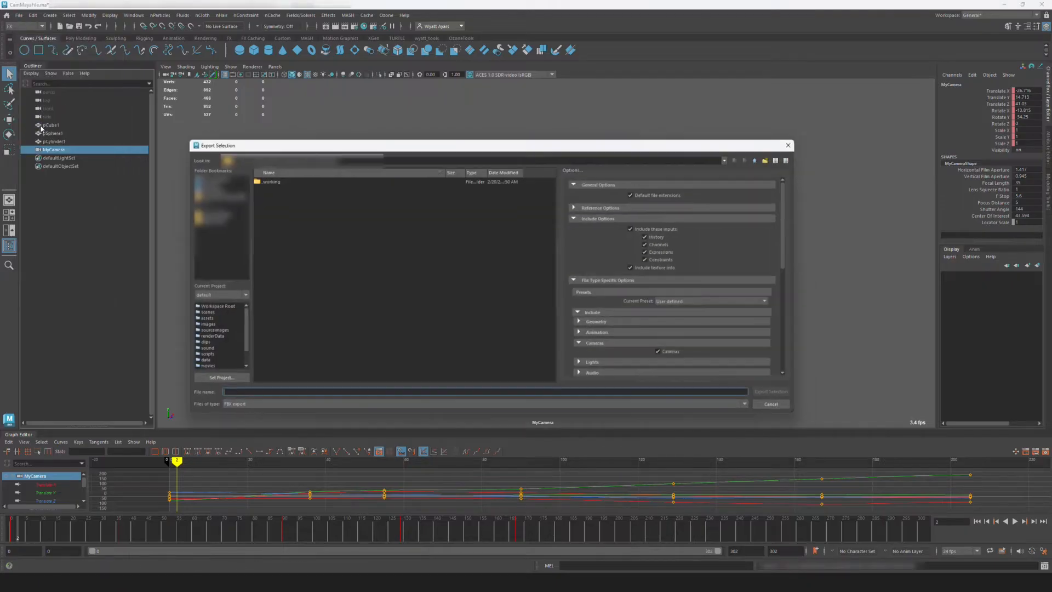
click(576, 217)
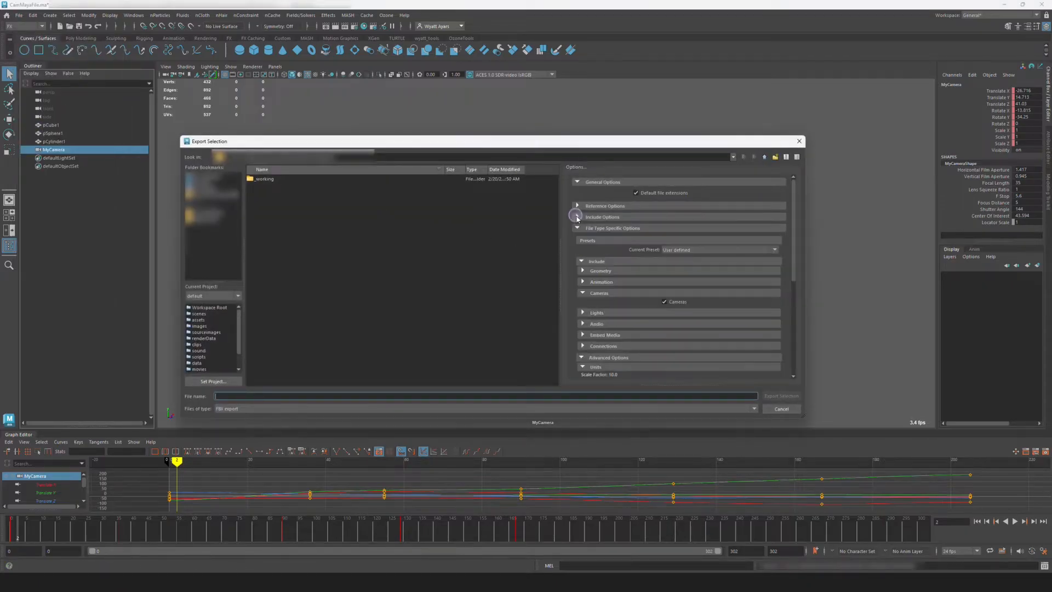
scroll(down, 3)
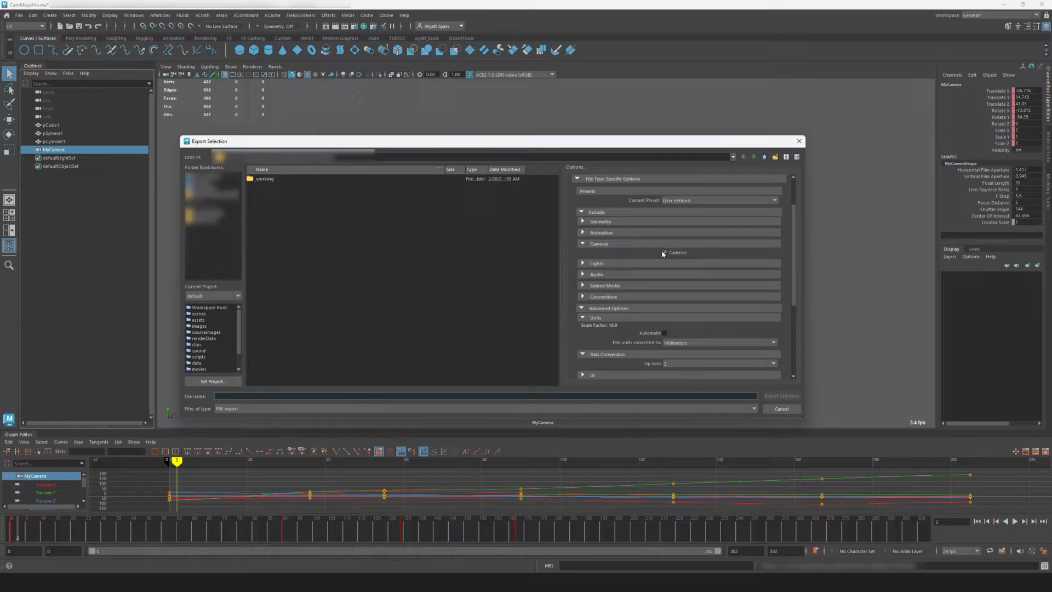
scroll(down, 3)
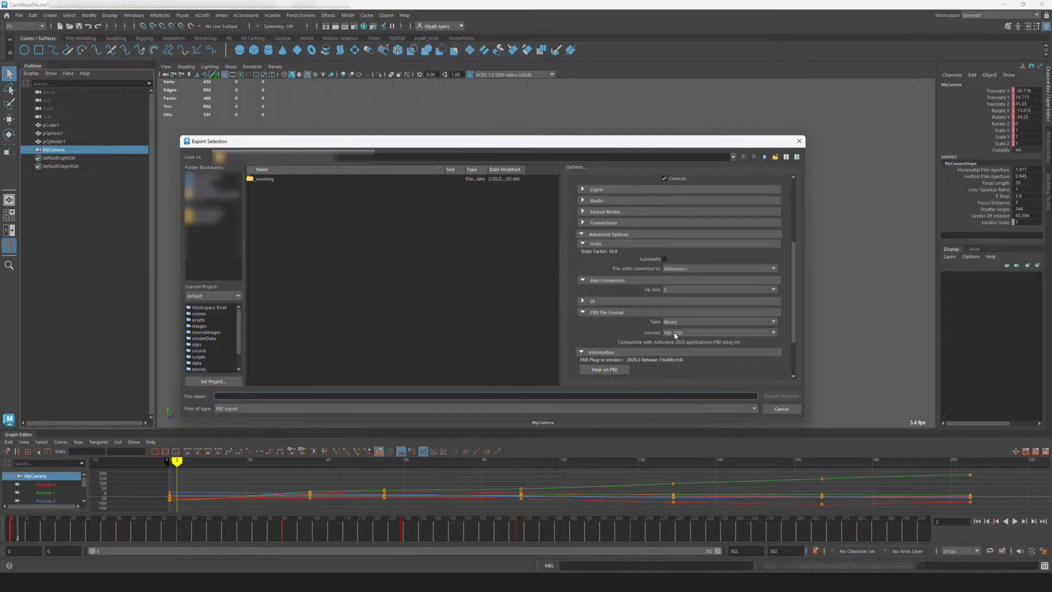
text(CamTest)
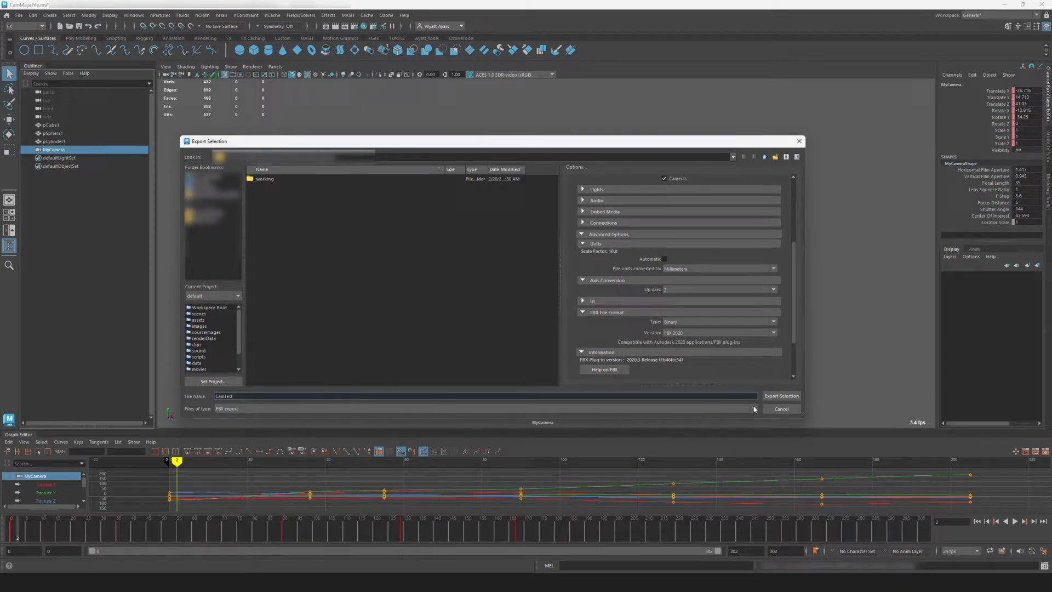
click(780, 395)
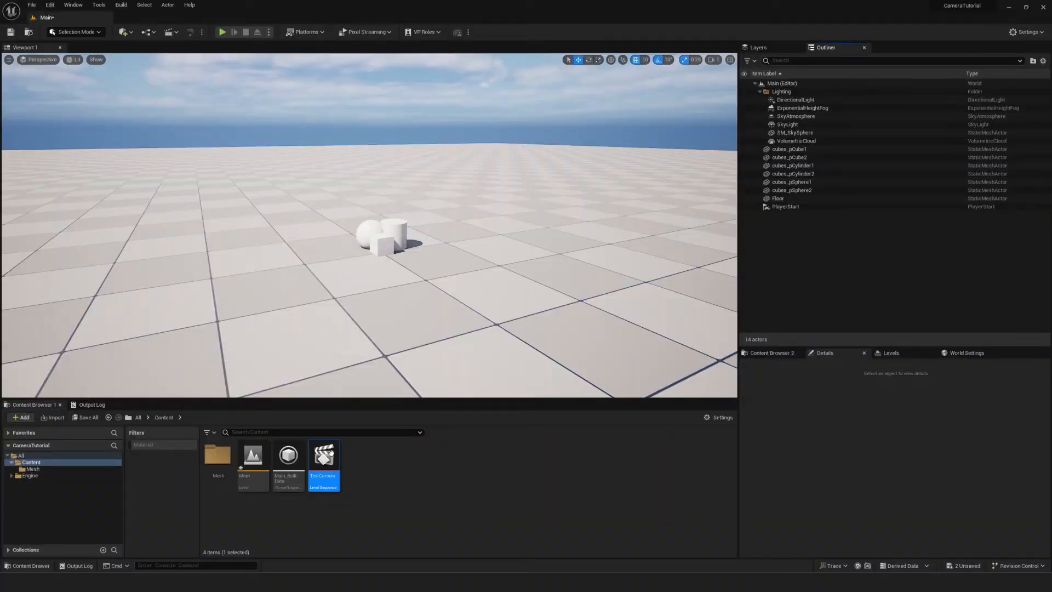
Step: In the TestCamera sequence, start importing CamTest.fbx onto the MyCamera cine camera track
double_click(324, 455)
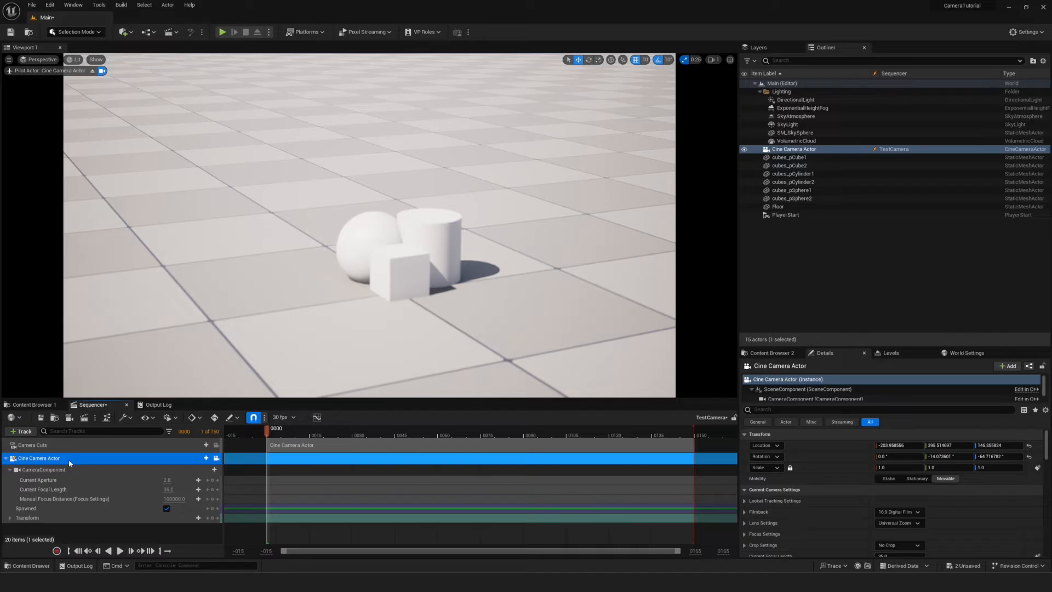
mouse_move(54, 461)
text(MyCamera)
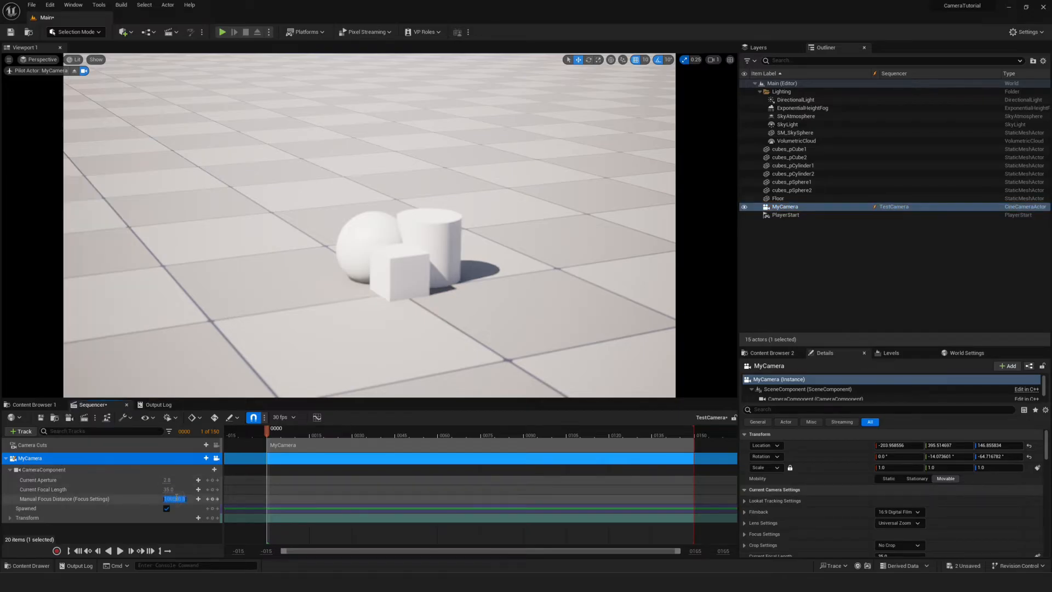
right_click(29, 458)
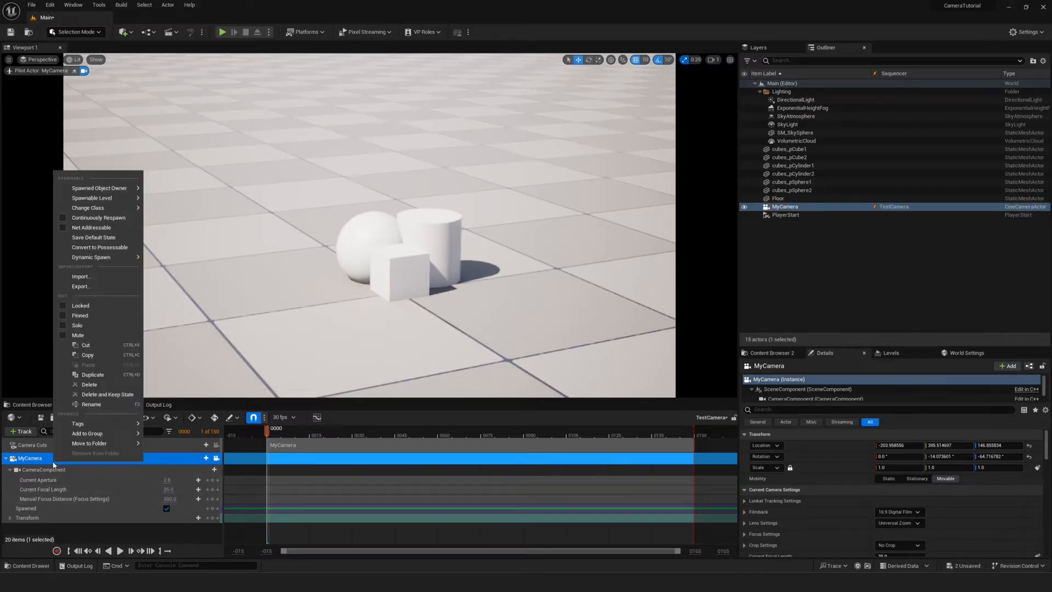
click(81, 276)
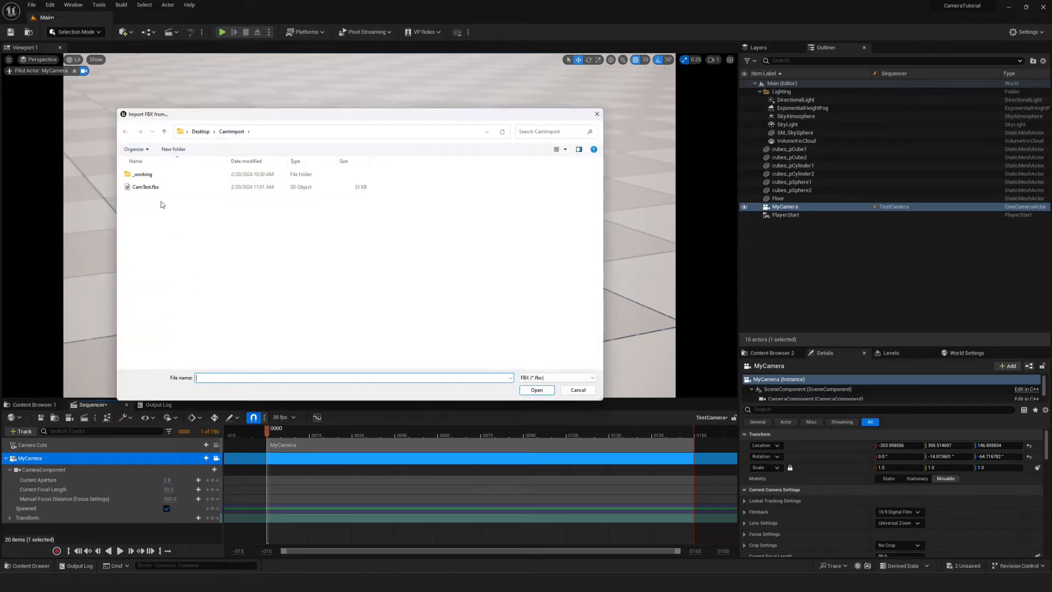
click(146, 186)
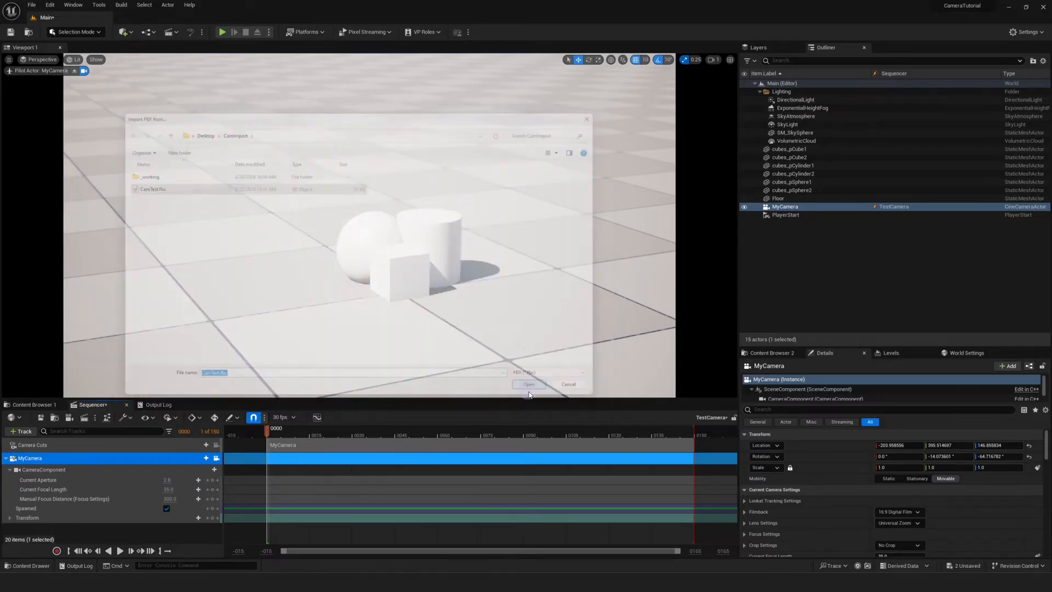
click(528, 383)
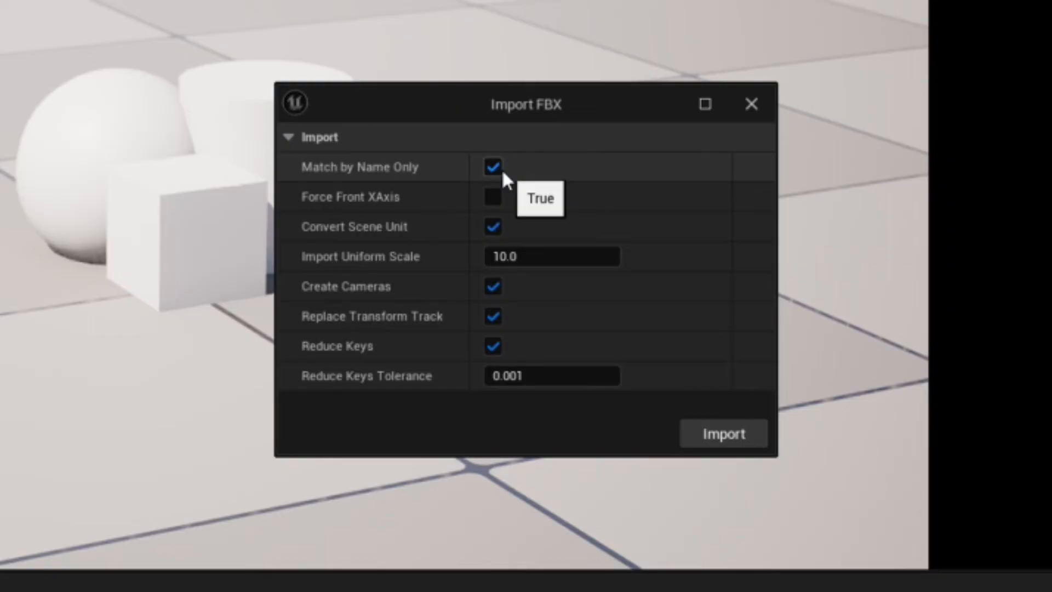
mouse_move(504, 218)
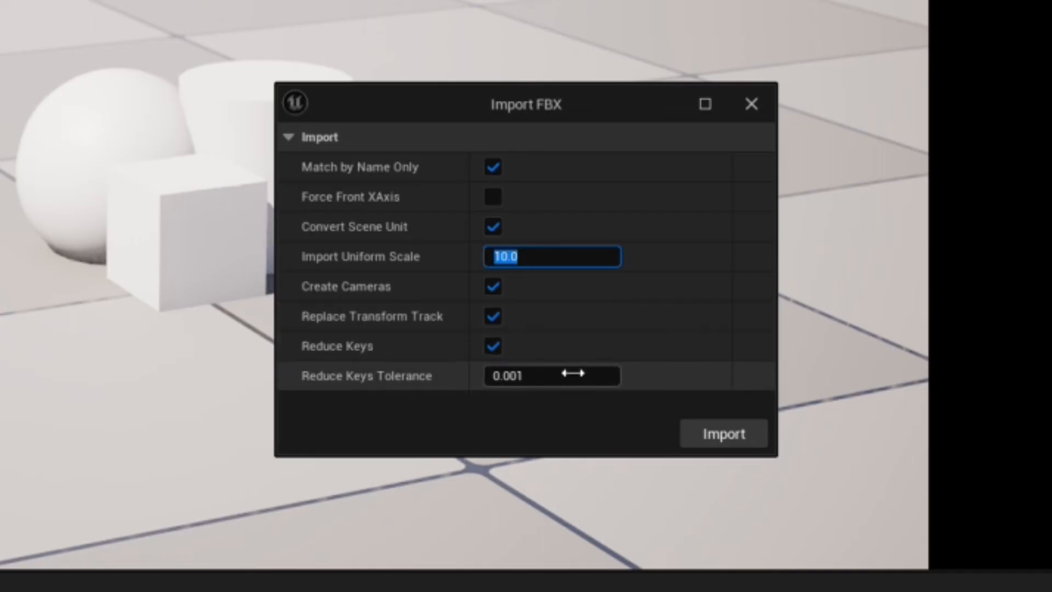
Step: Import the CamTest animation matching by name with uniform scale 10.0
click(723, 433)
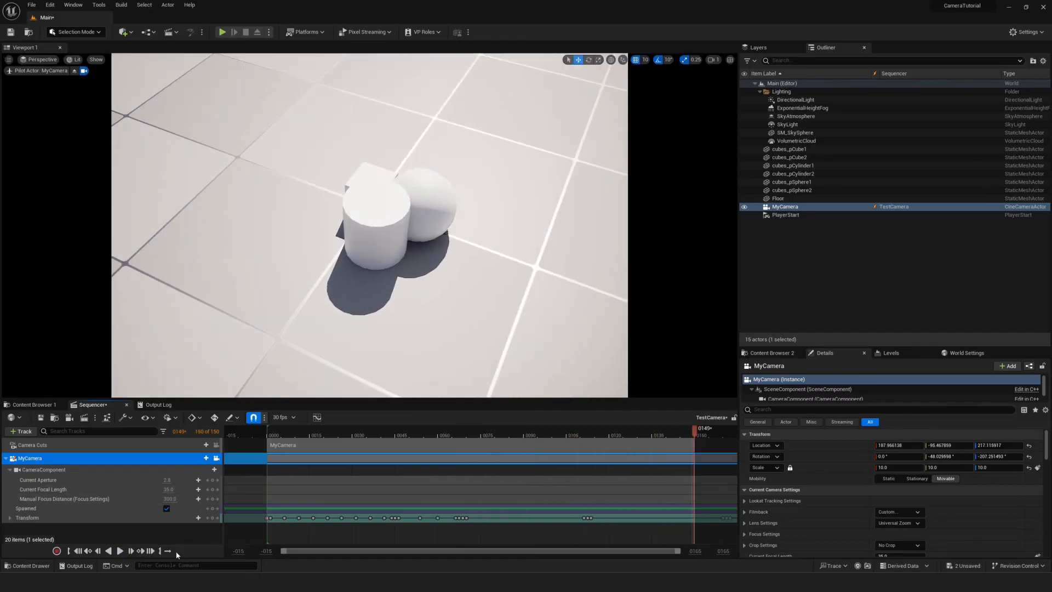
Step: Play the TestCamera sequence so MyCamera follows the imported Maya camera move
click(119, 551)
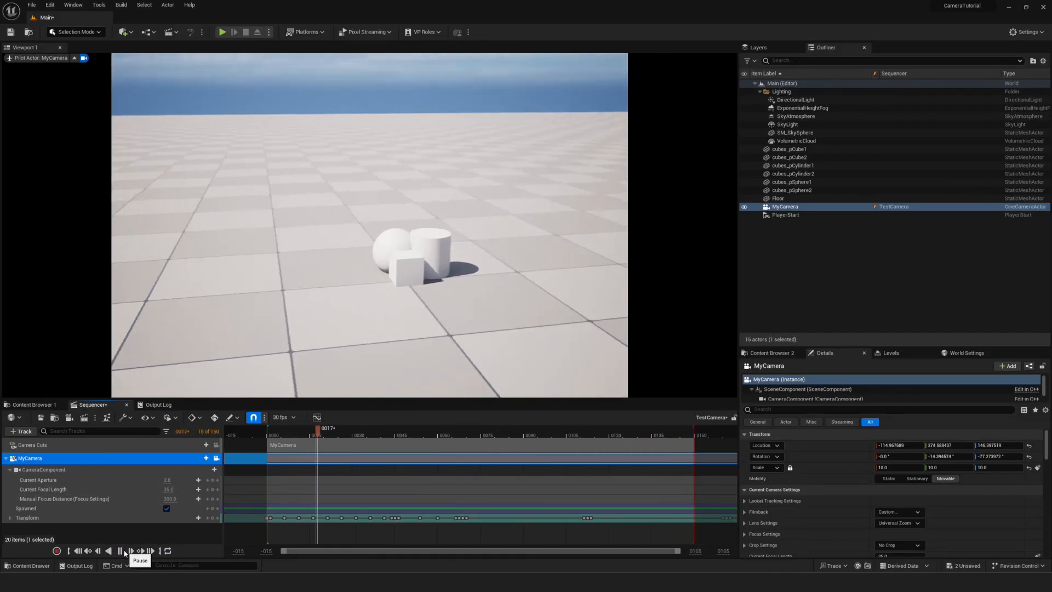
click(119, 550)
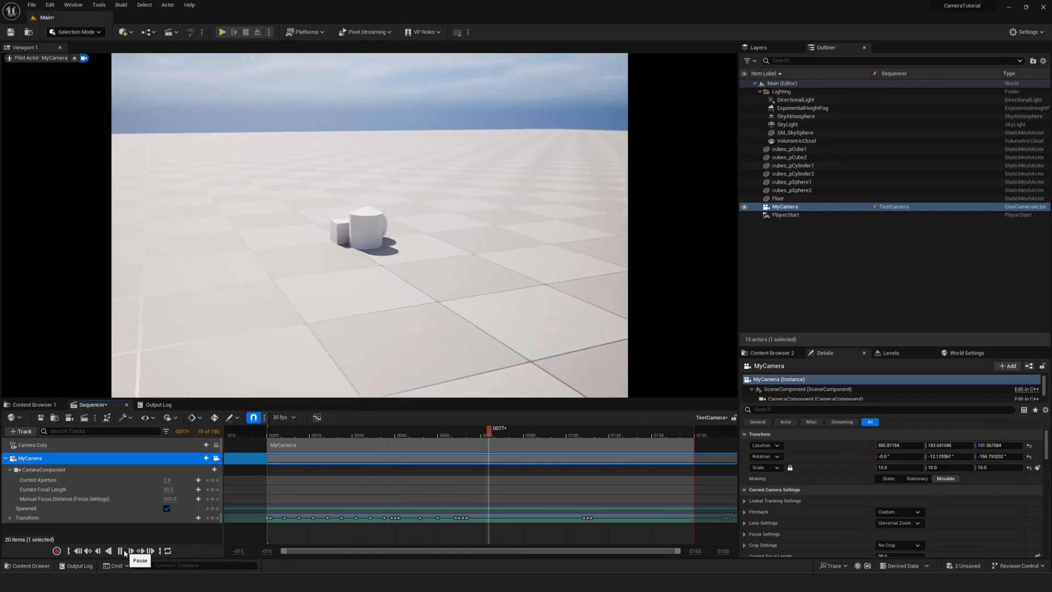